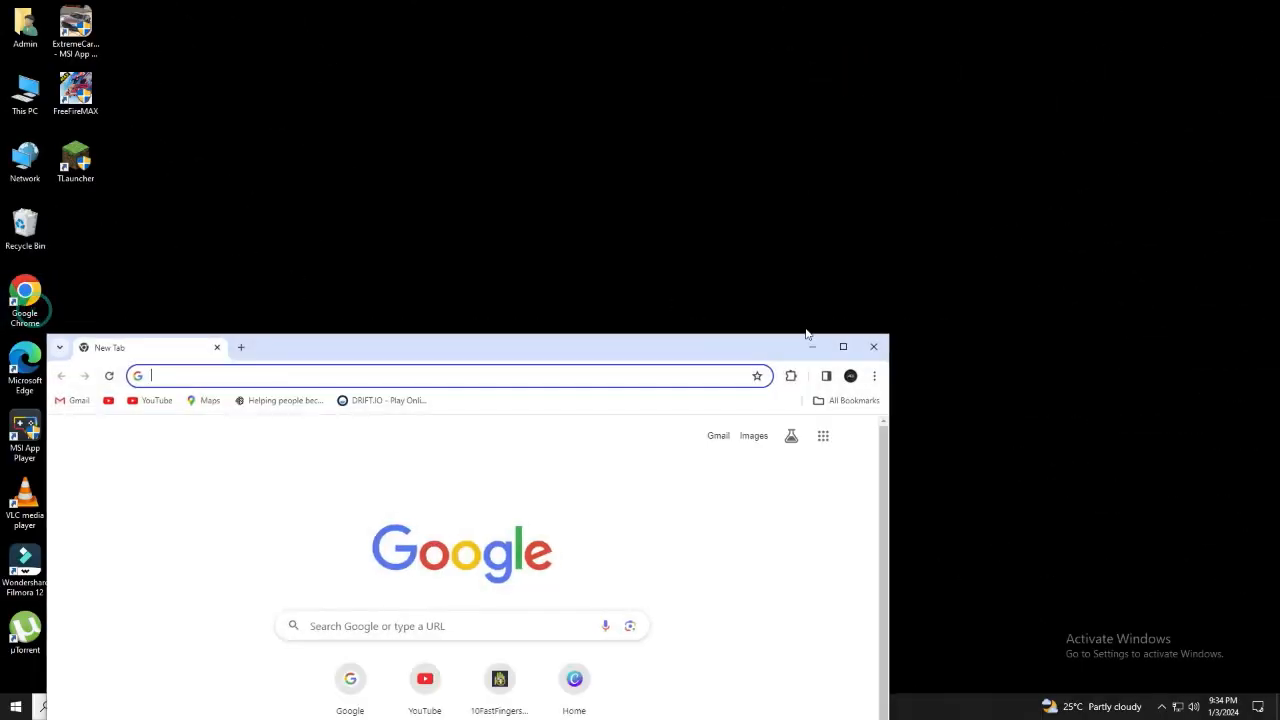
Reach the Aternos home page from the address bar's recent suggestions.
click(844, 346)
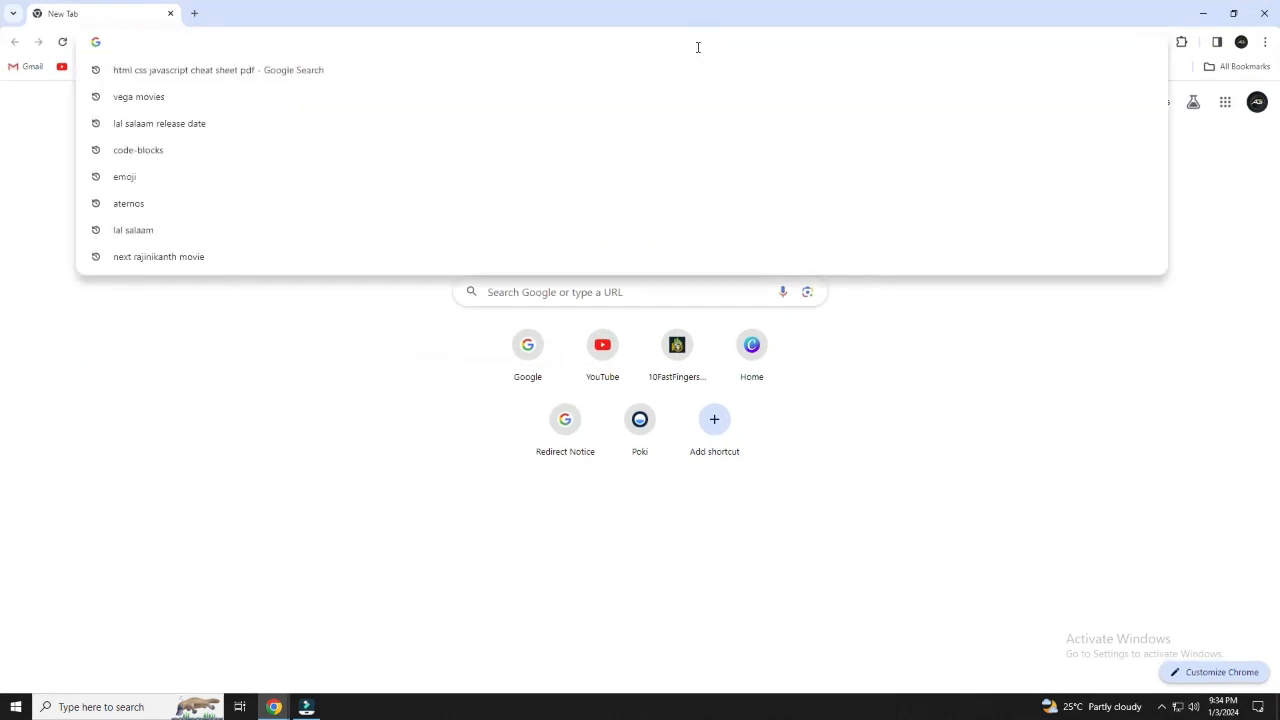
mouse_move(390, 404)
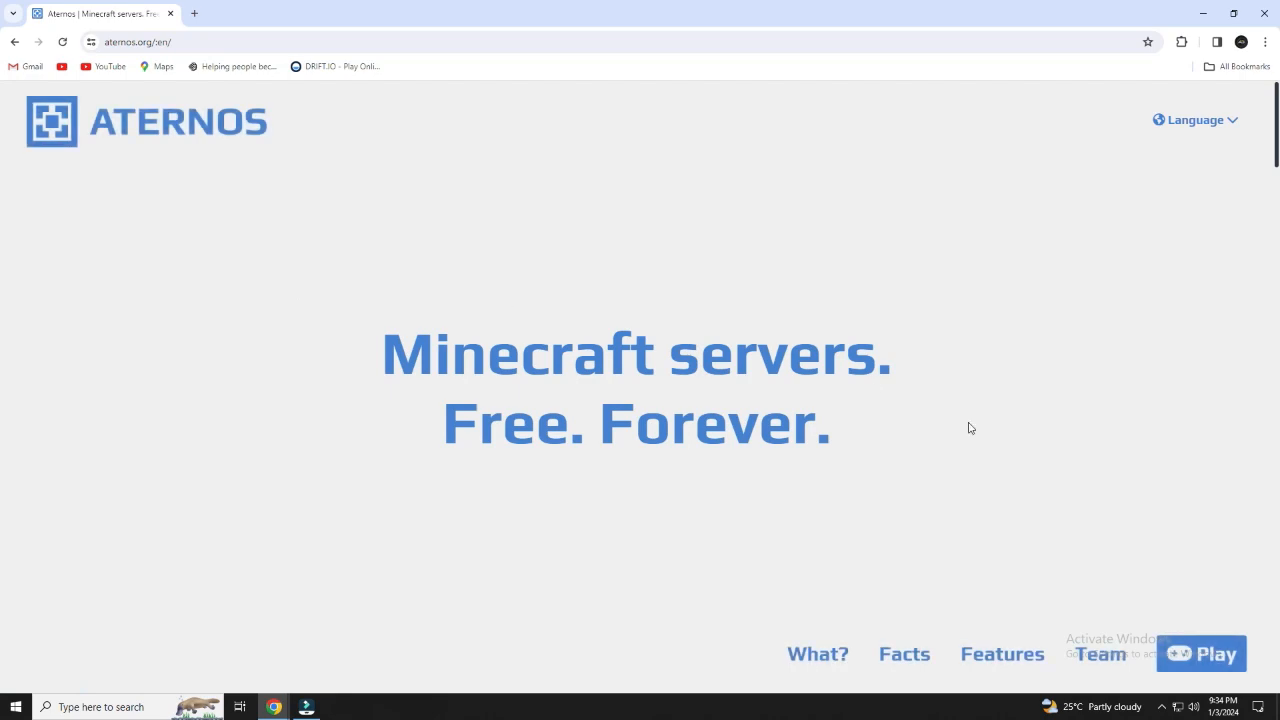
Browse the account page and the existing itz_Ashray server, ending on the Servers list.
click(1200, 652)
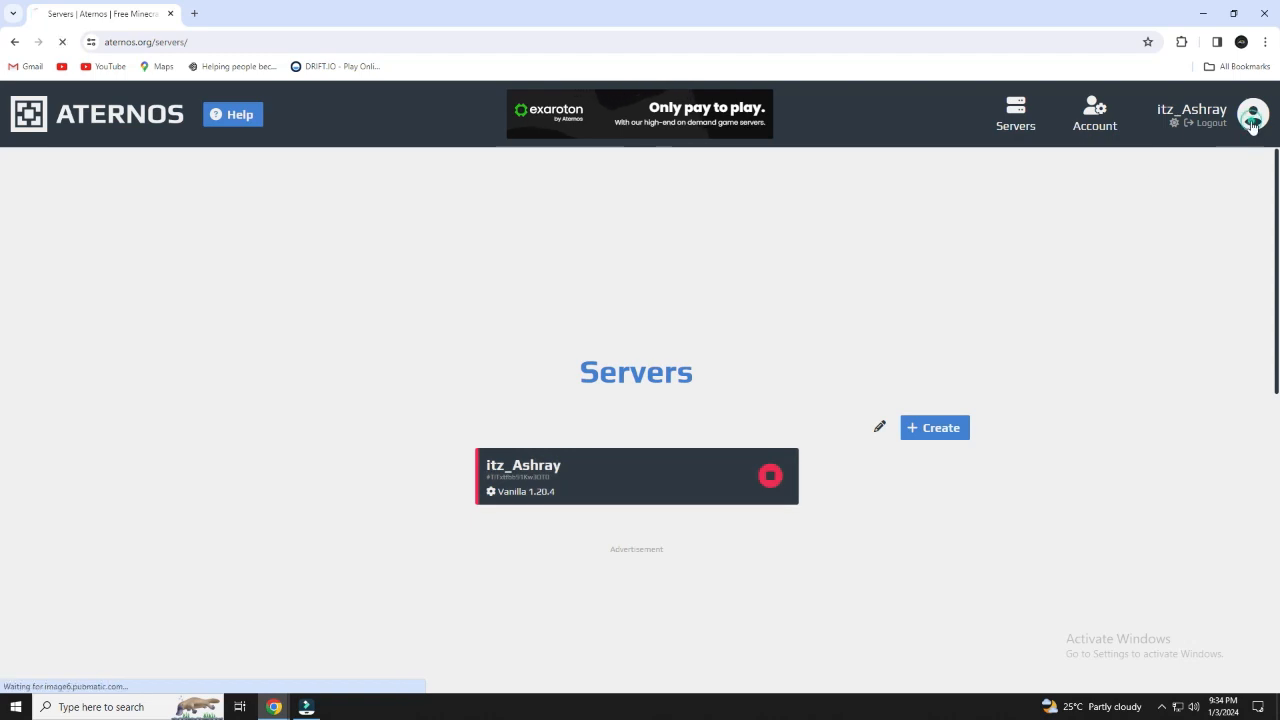
click(1092, 110)
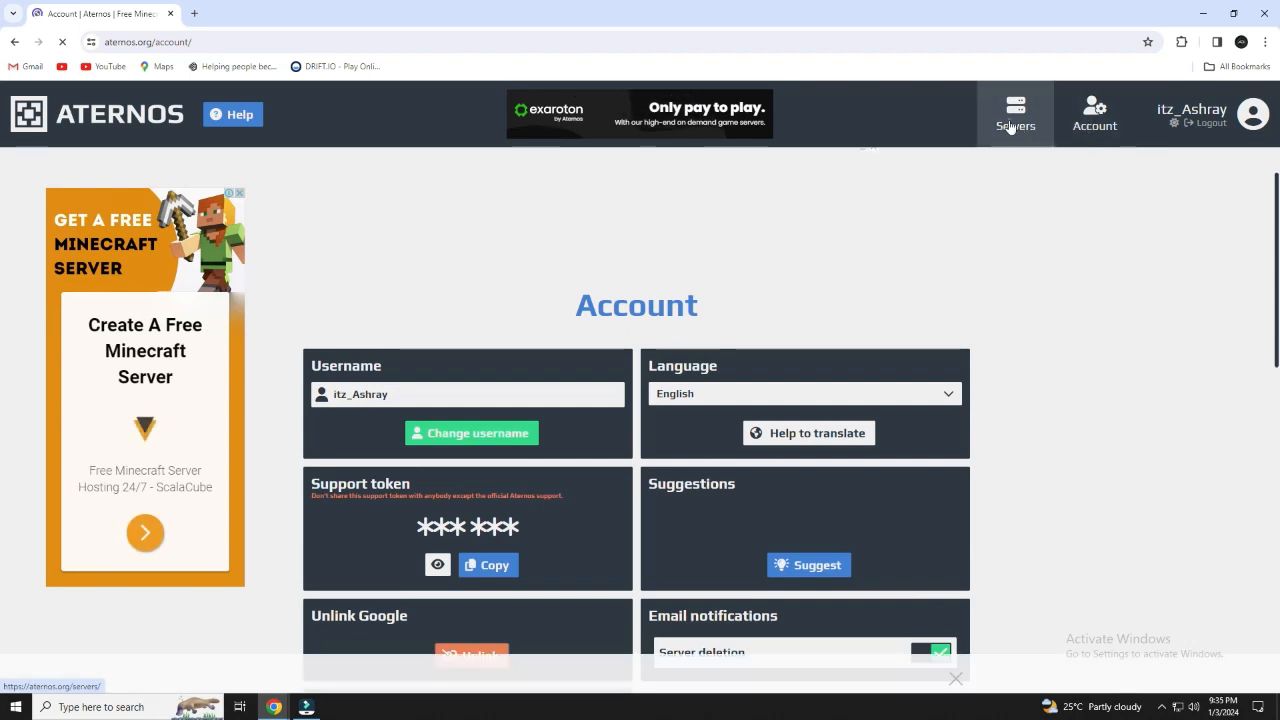
click(1016, 112)
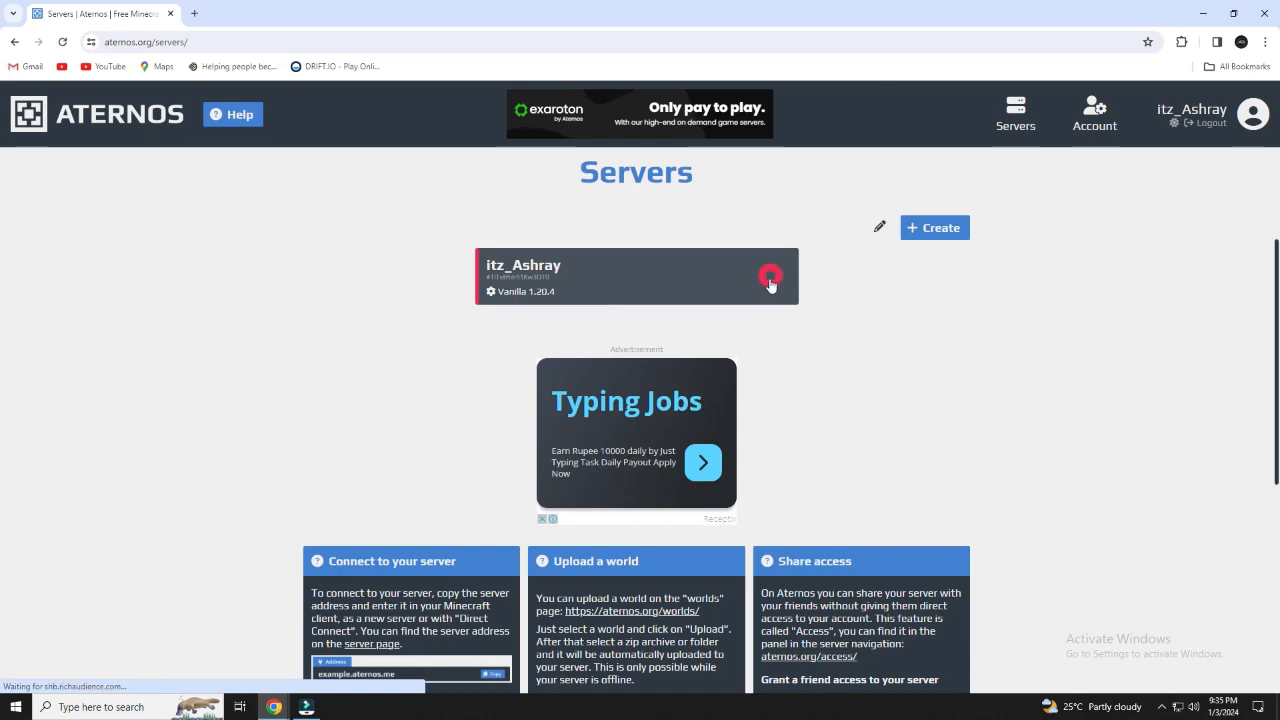
click(770, 276)
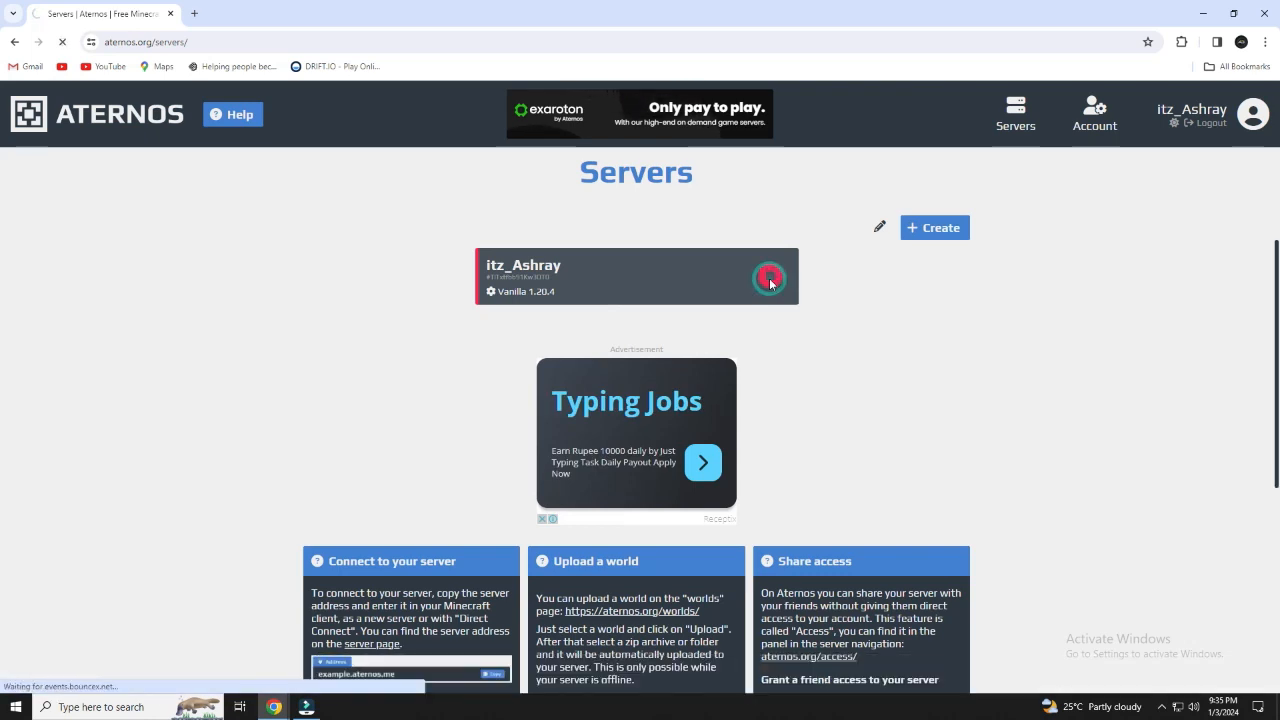
click(636, 276)
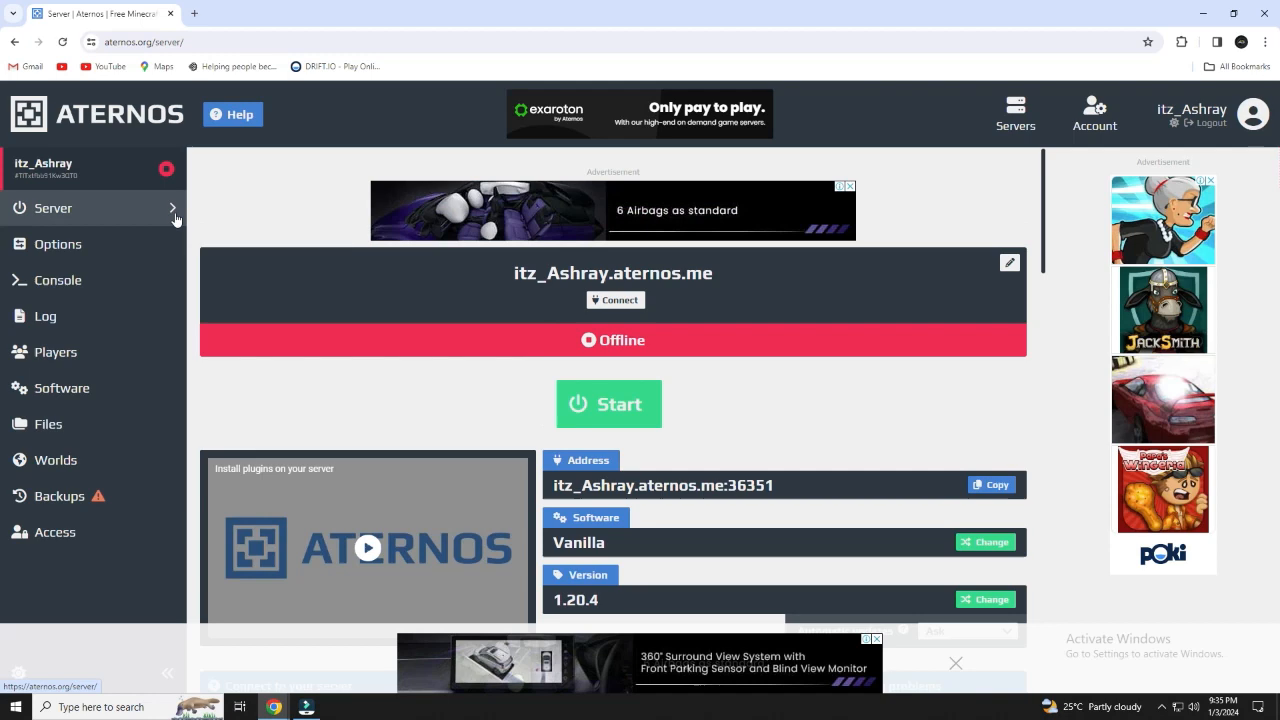
click(1016, 112)
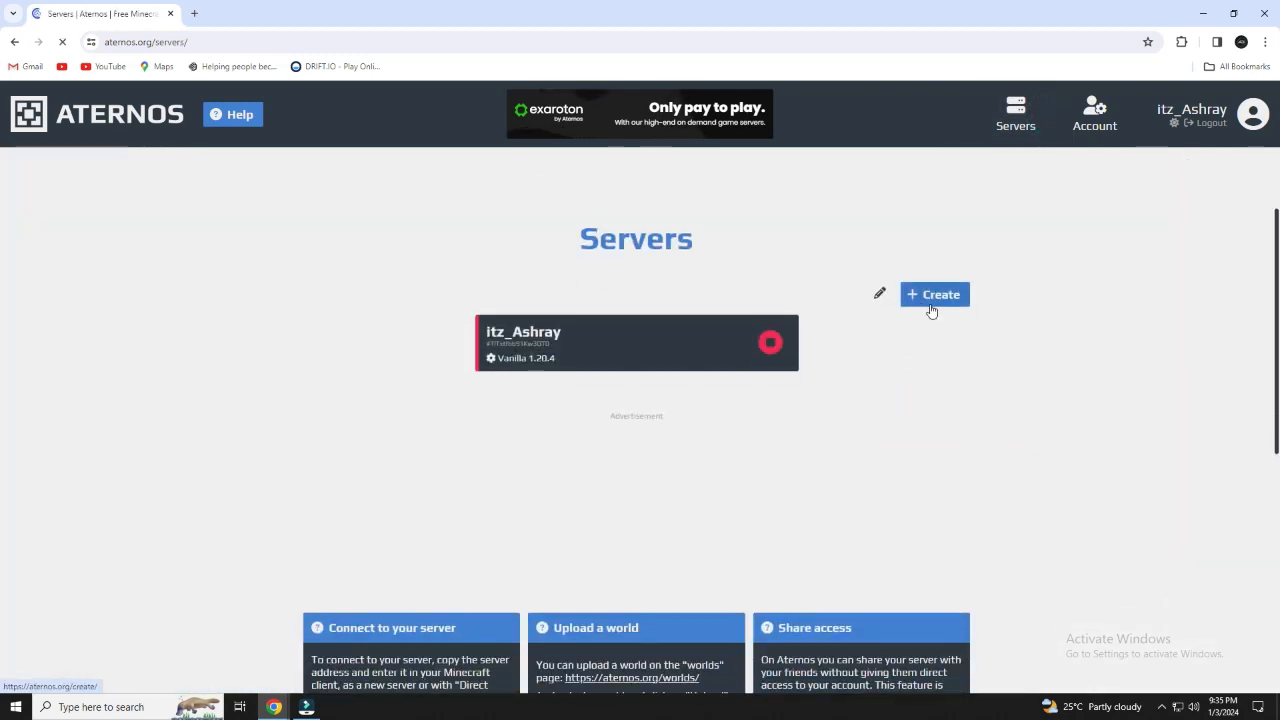
Create a second Java Edition server, itz_Ashraysvsl, on Vanilla 1.20.4.
click(934, 294)
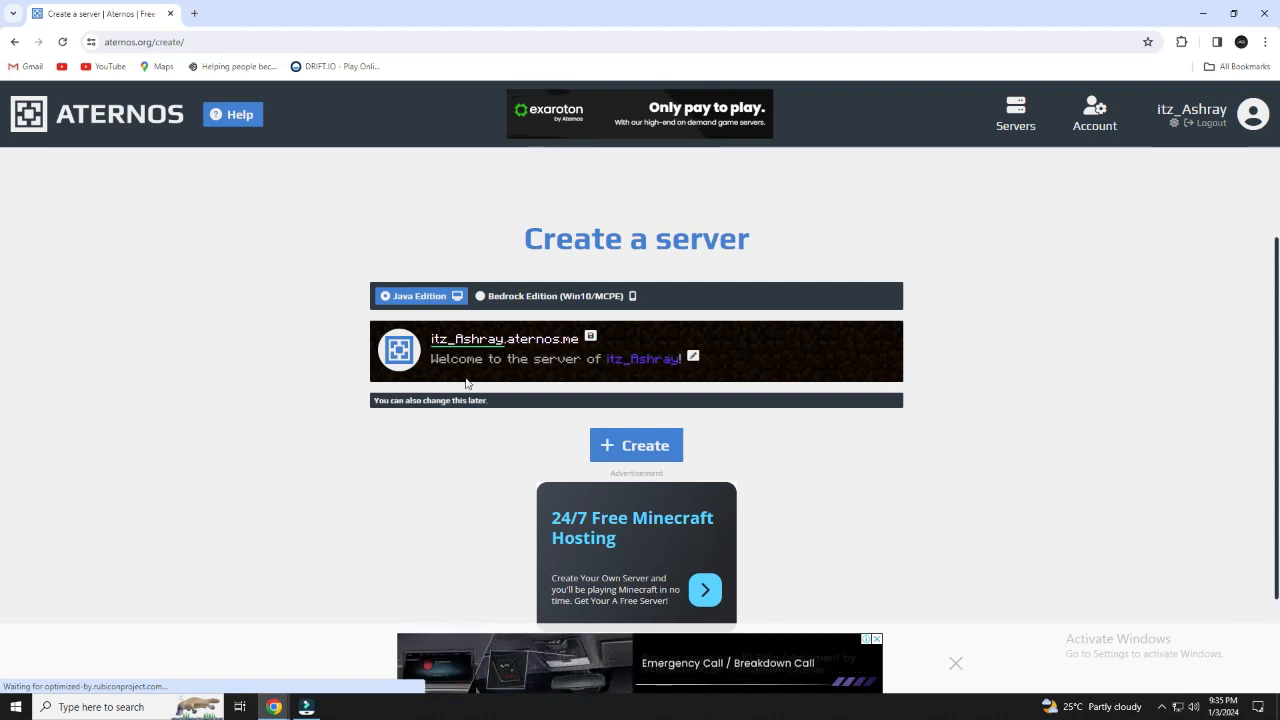
click(636, 444)
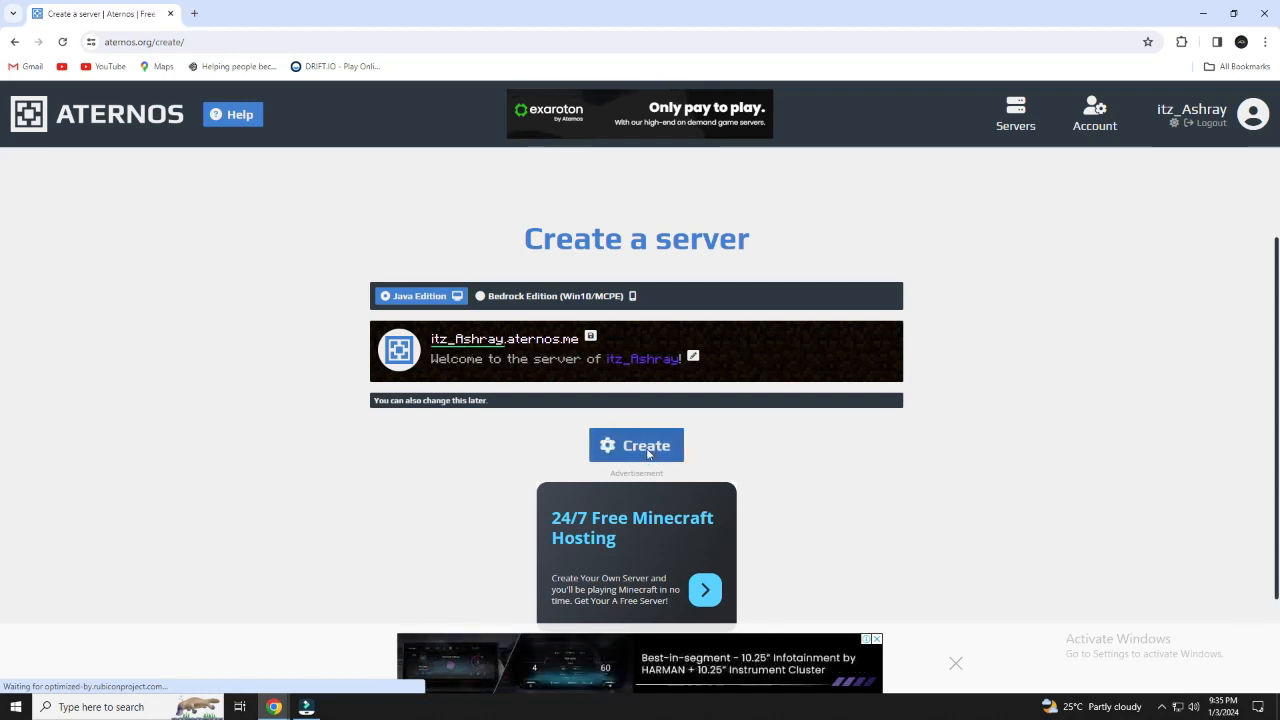
click(636, 444)
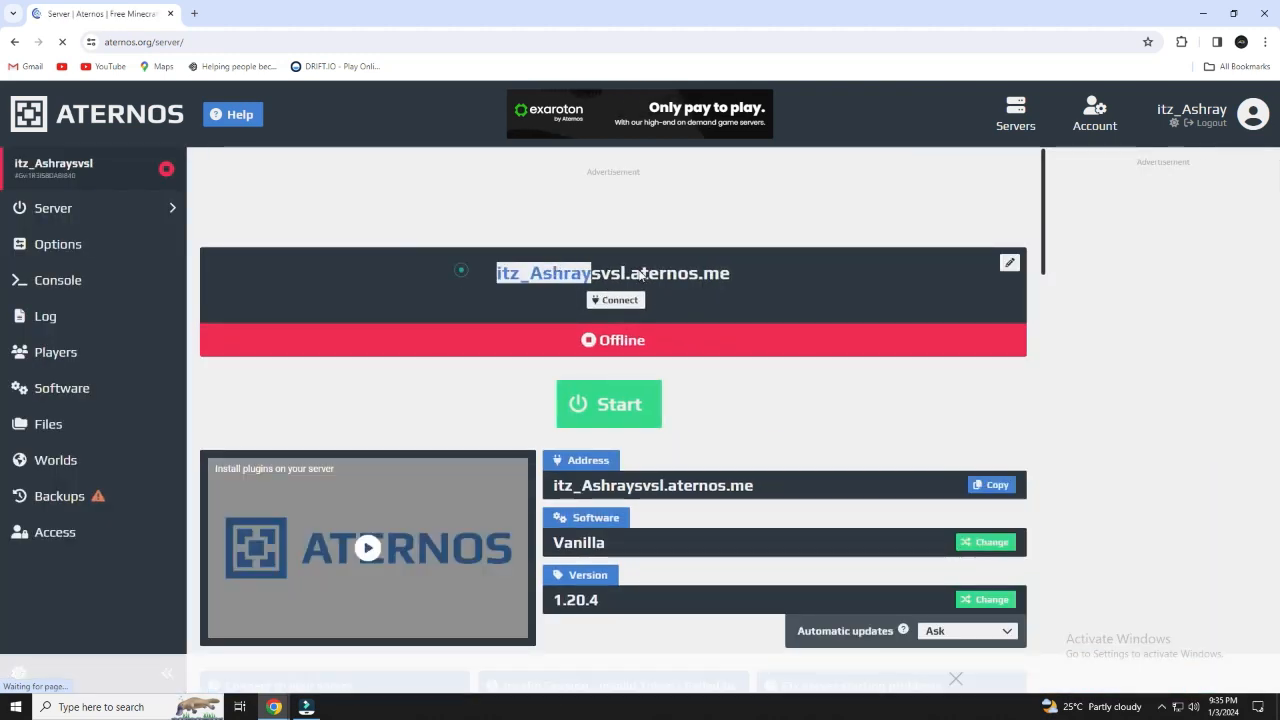
scroll(down, 3)
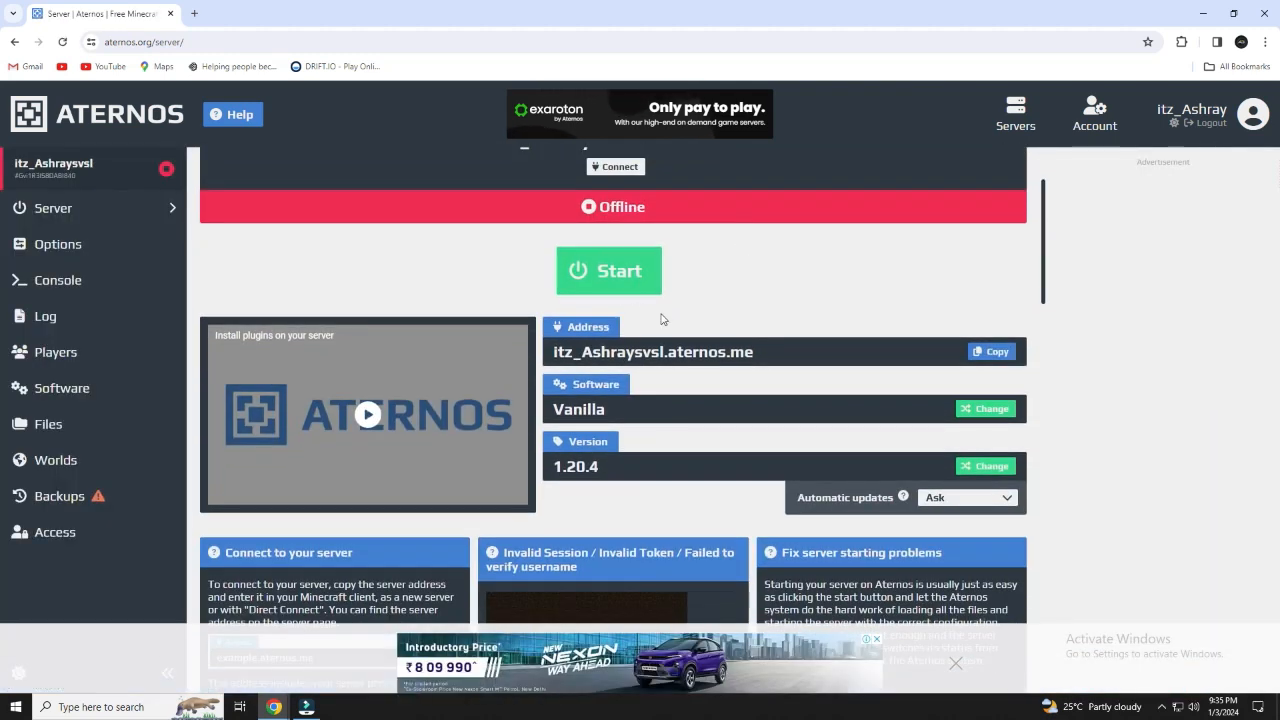
scroll(up, 3)
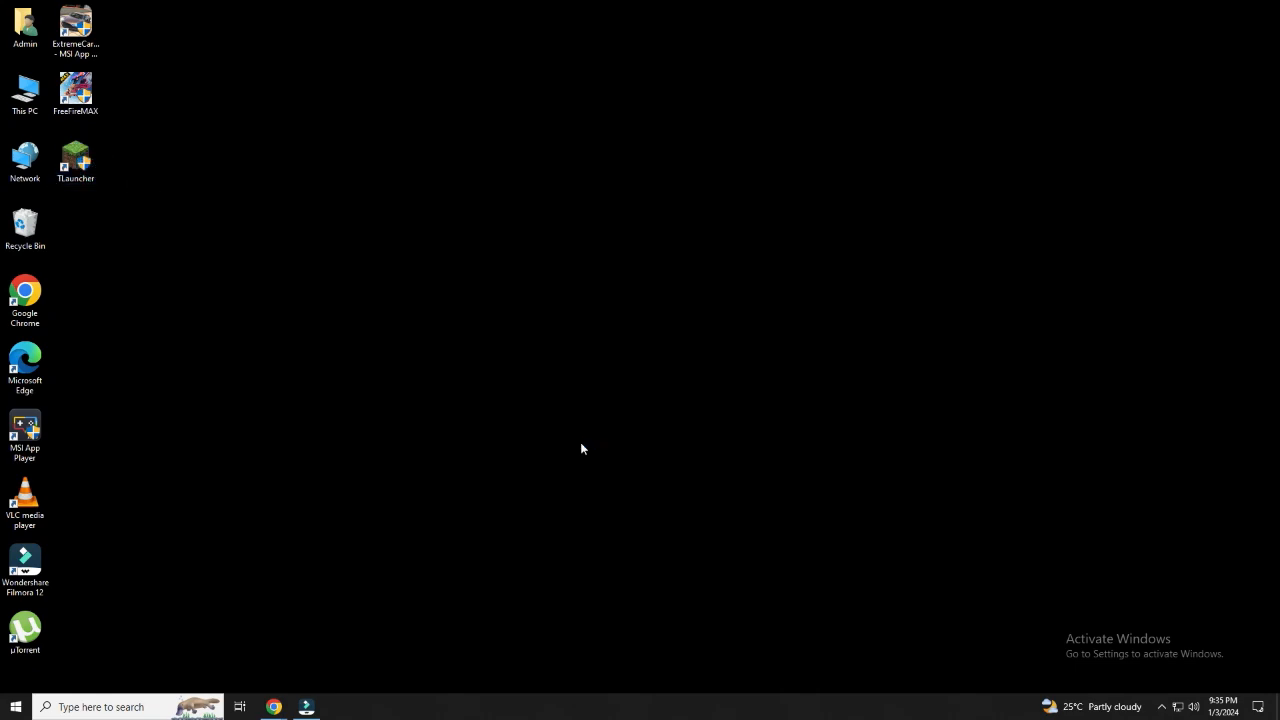
Start the itz_Ashraysvsl server and accept the Minecraft EULA popup.
click(272, 708)
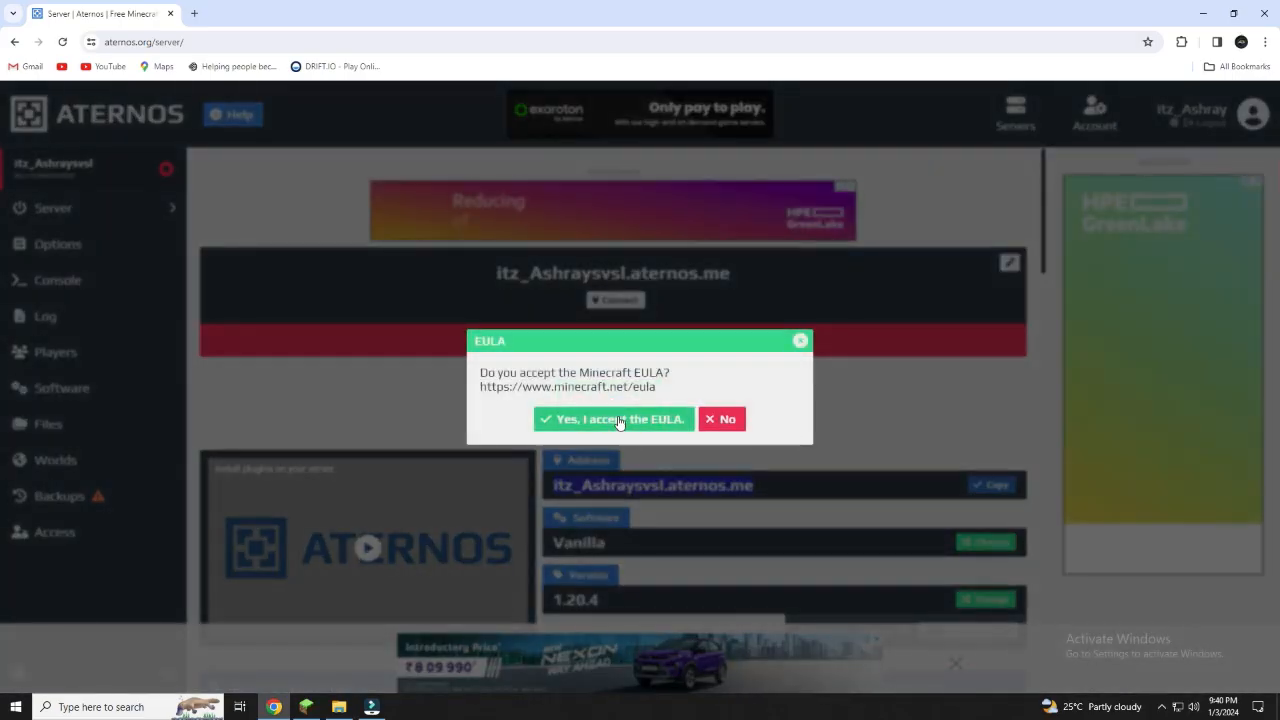
click(612, 420)
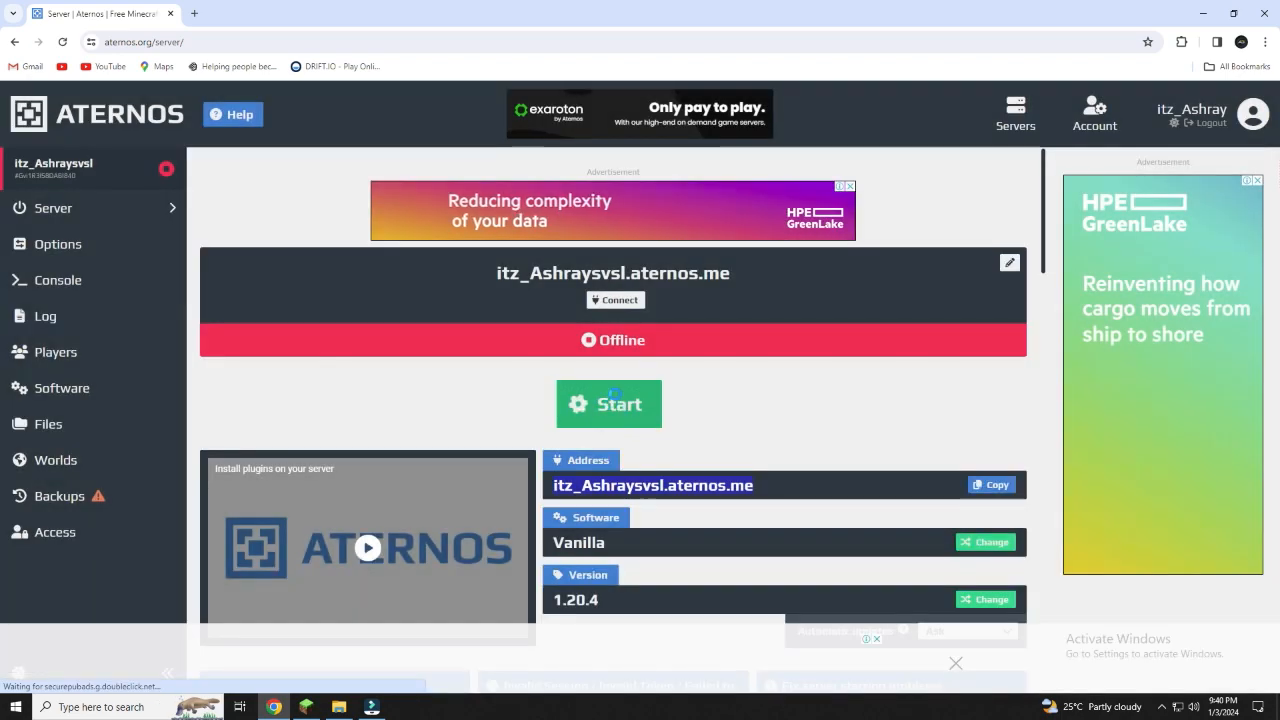
click(608, 404)
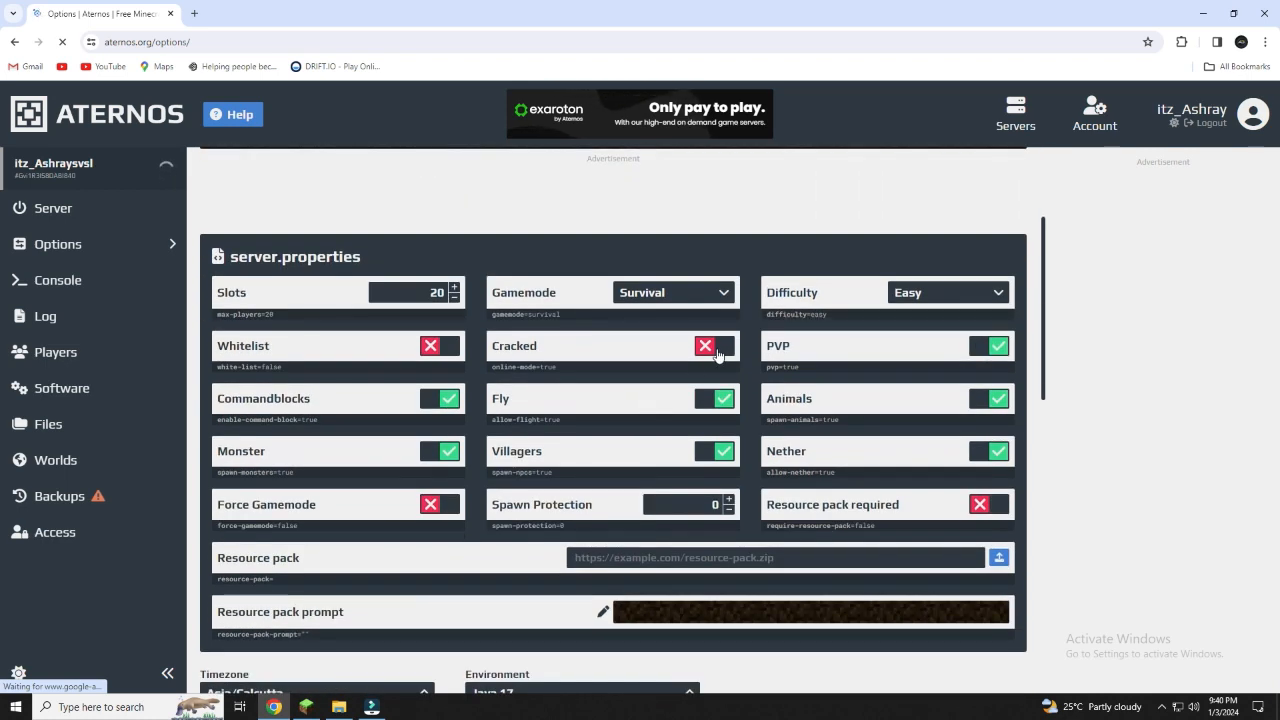
Turn on the Cracked option in server.properties so cracked players can join.
click(714, 344)
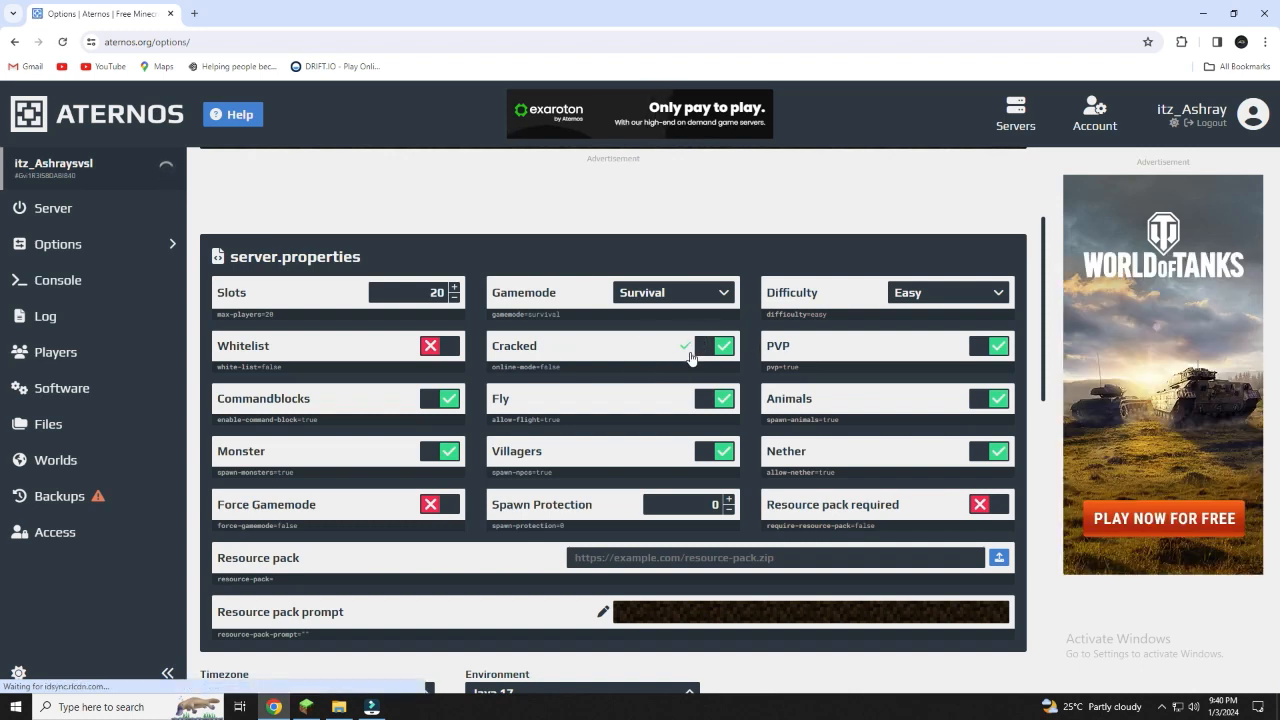
scroll(down, 3)
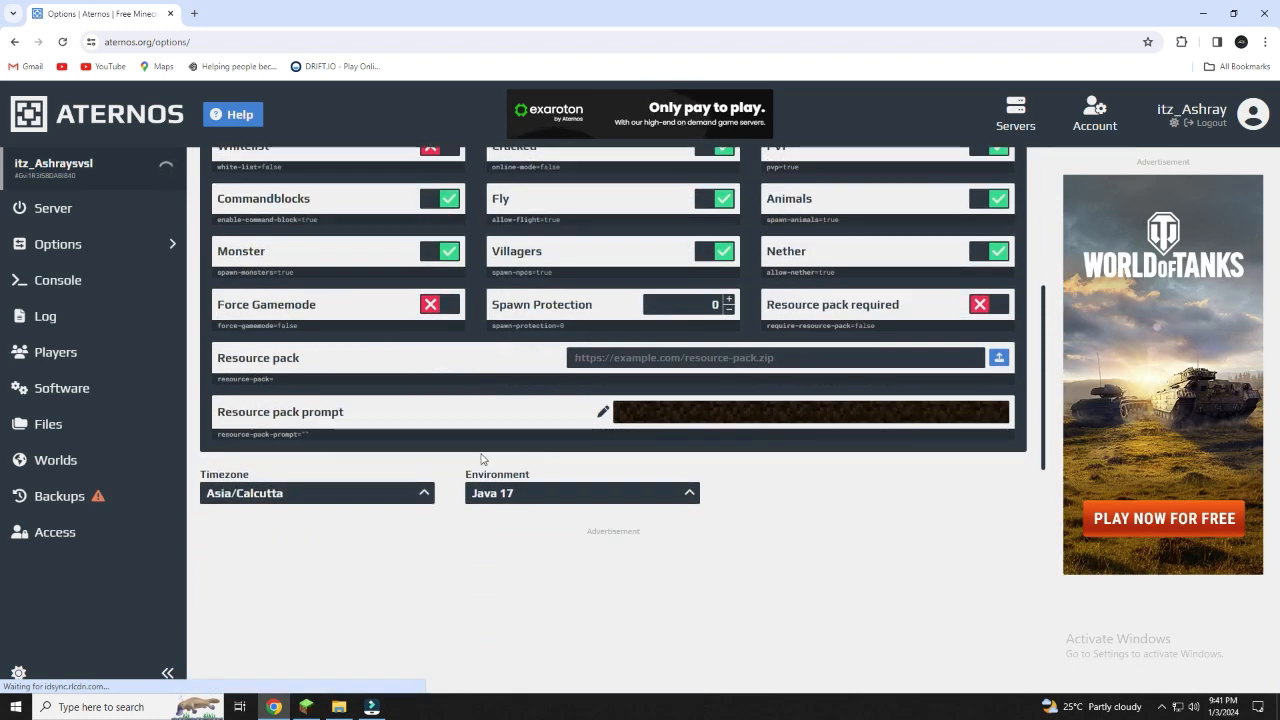
click(52, 208)
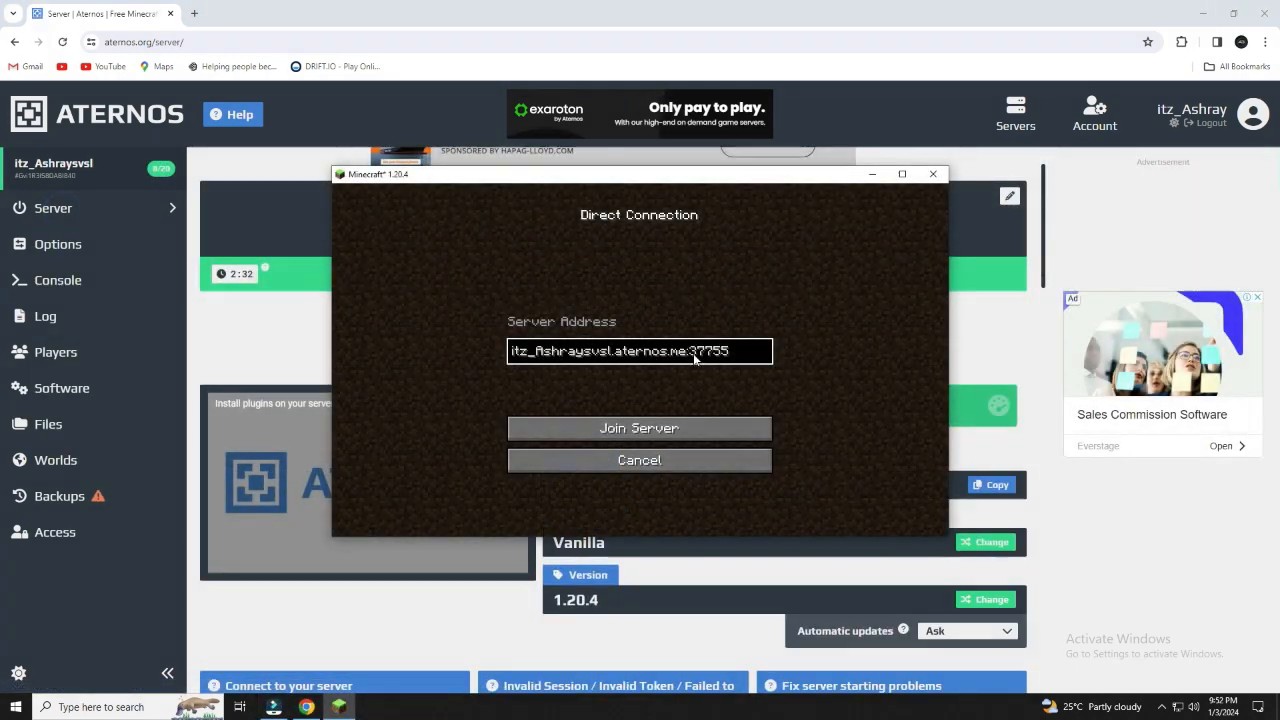
Cancel out of Direct Connection to the Minecraft title menu.
click(640, 428)
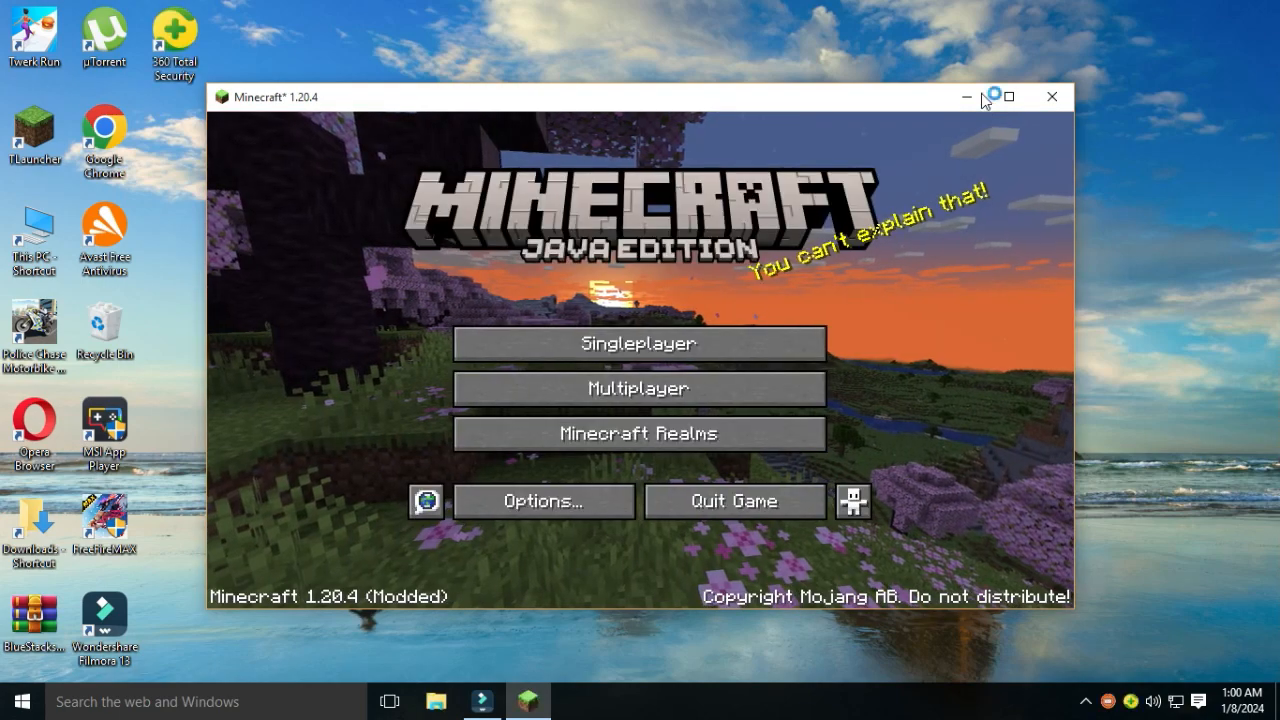
click(638, 388)
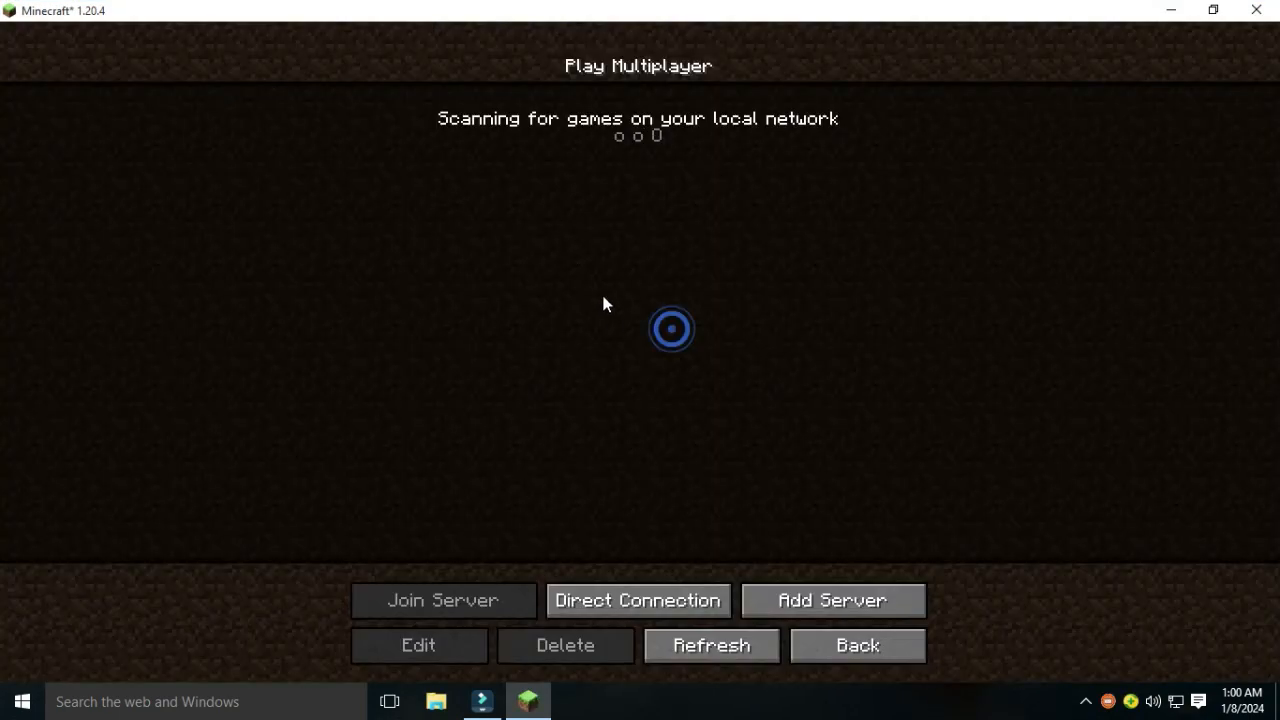
click(636, 600)
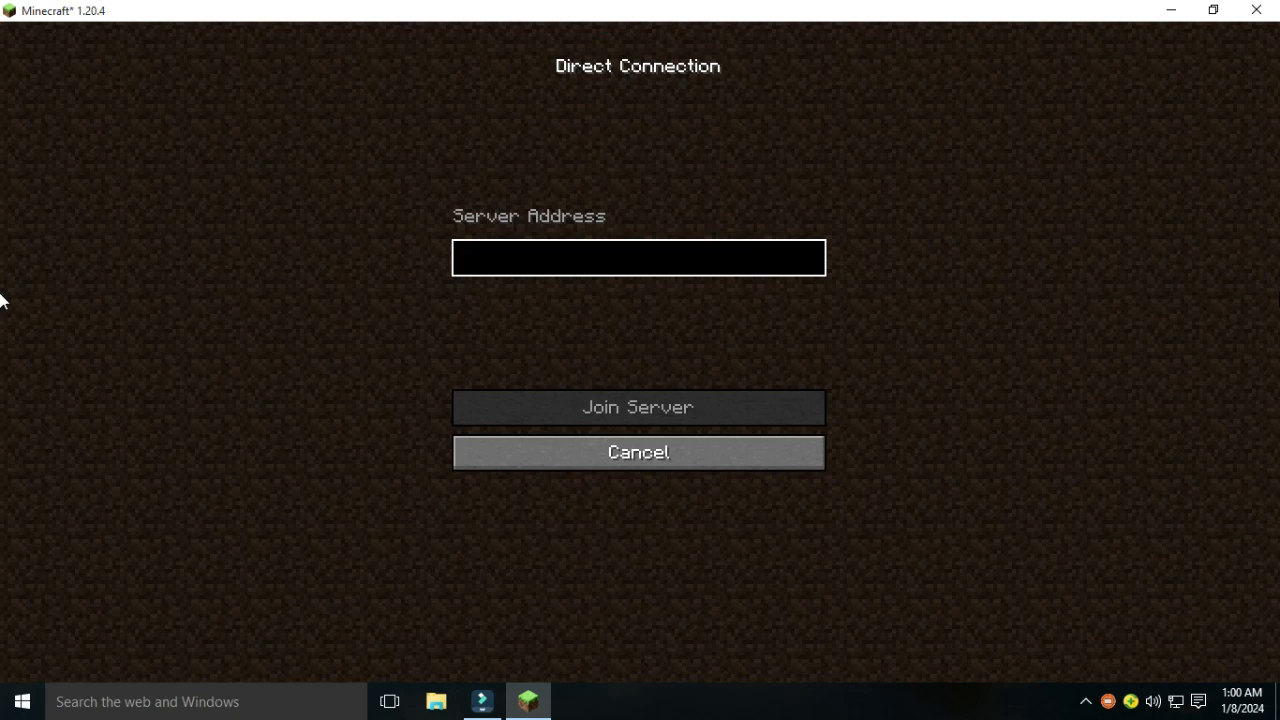
text(itz_Ashraysvs)
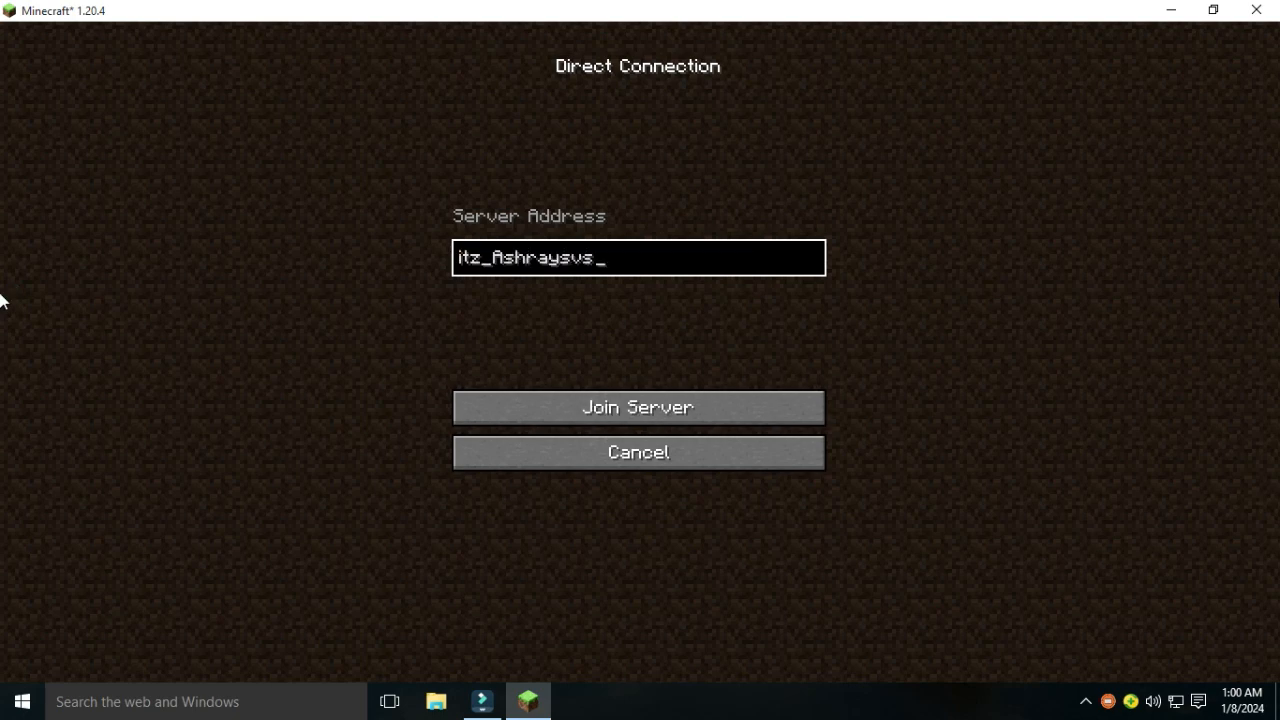
text(.aternos.me)
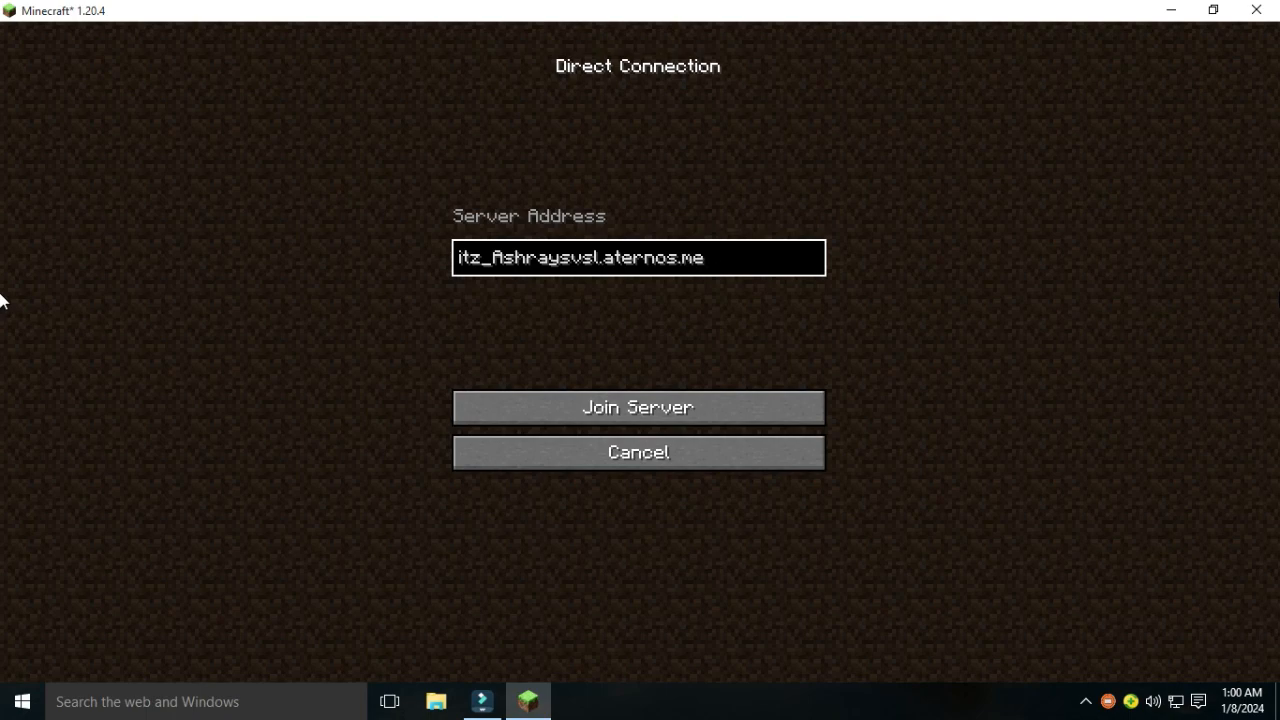
text(:377)
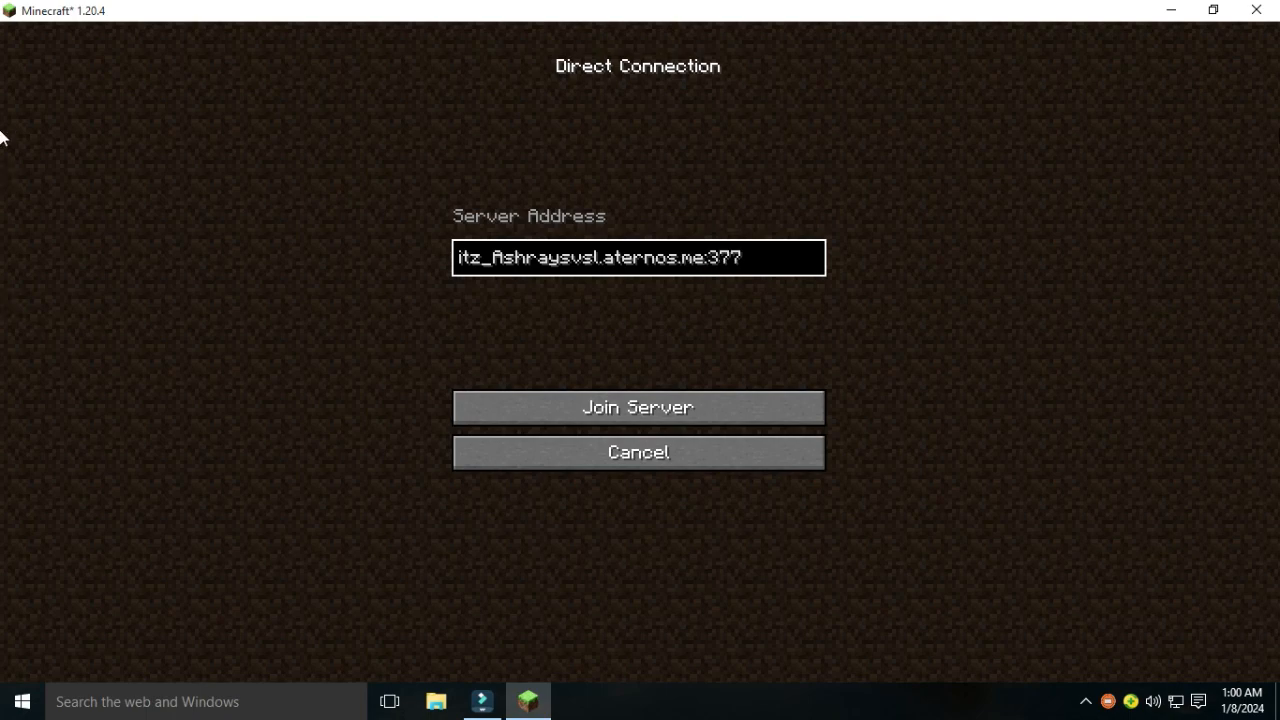
text(55)
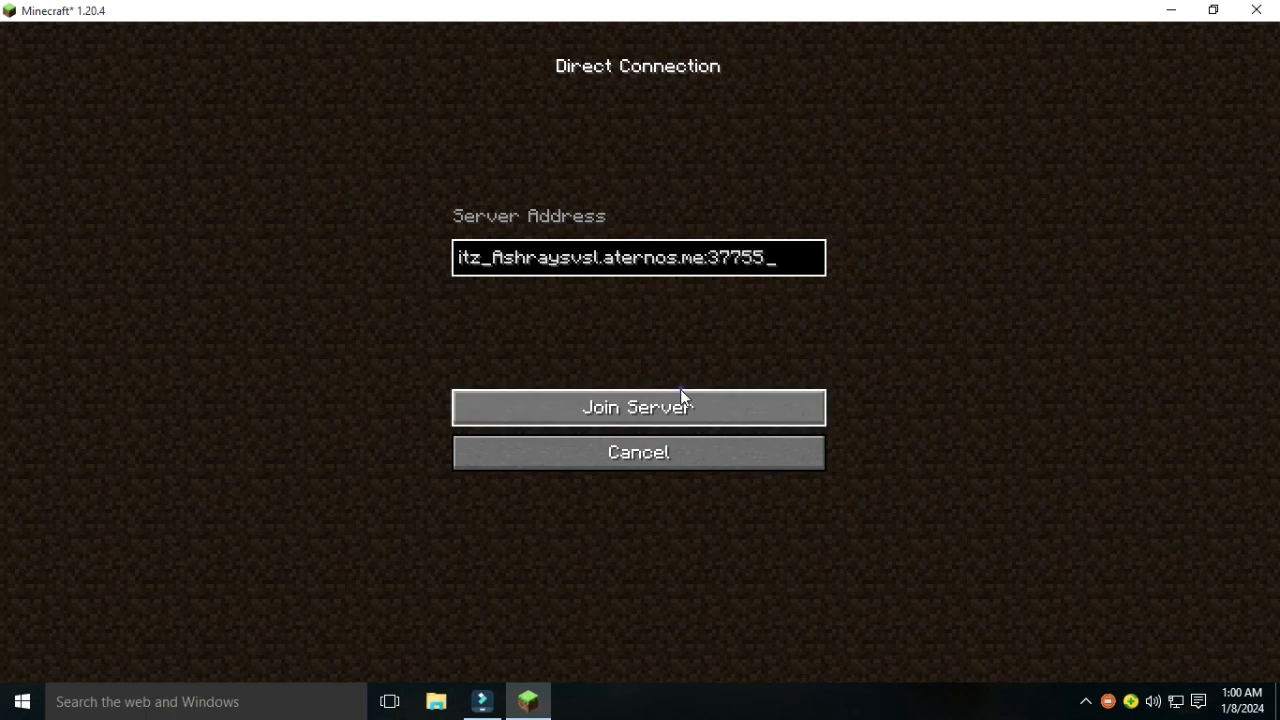
click(638, 406)
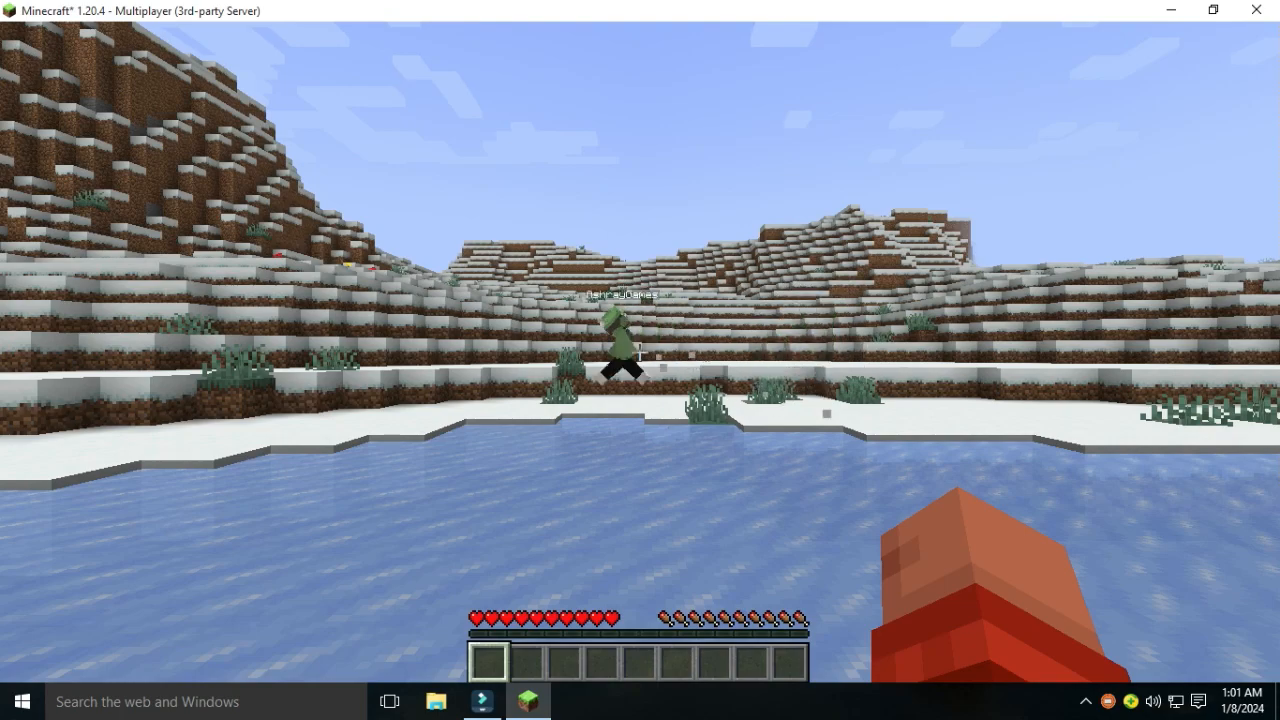
mouse_move(640, 360)
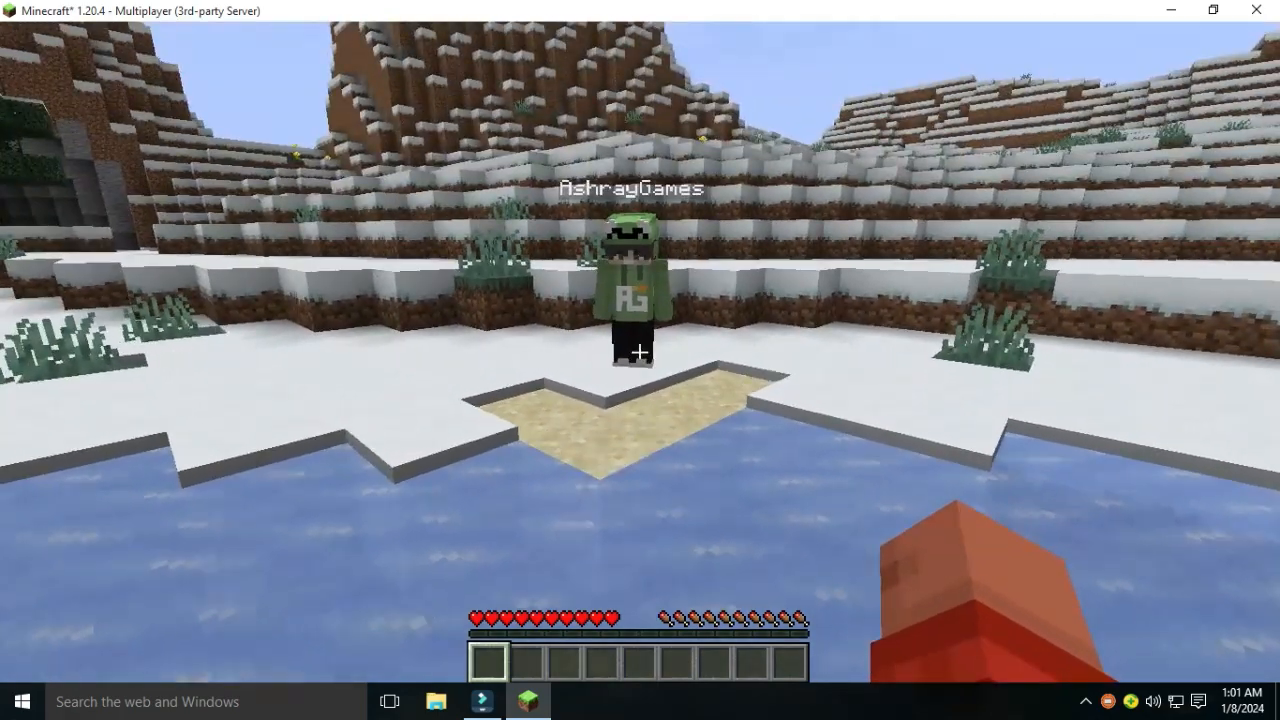